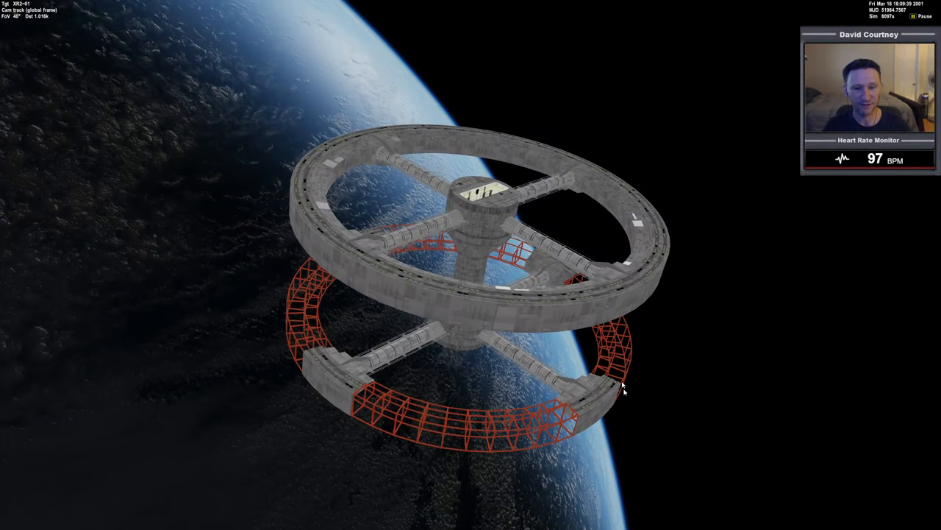
mouse_move(755, 258)
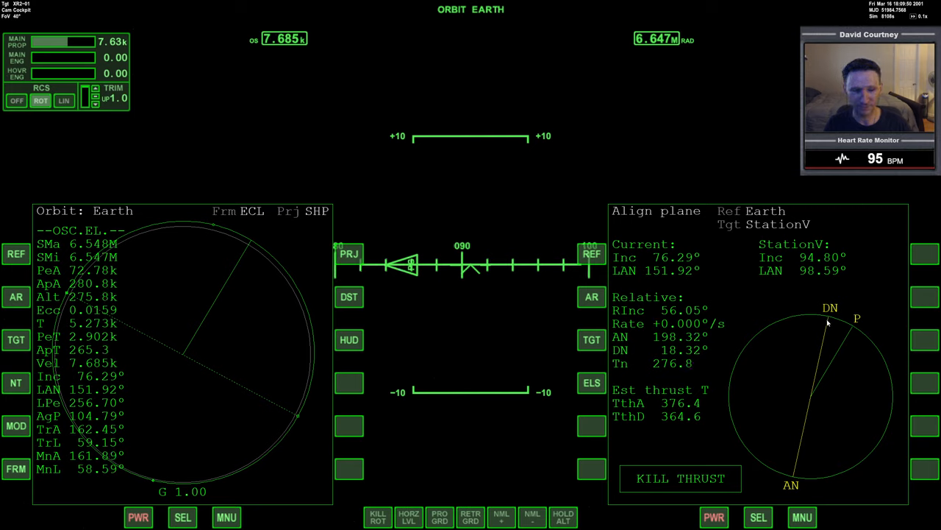
Step: Switch to the XR2 cockpit view with an Align Orbit Plane MFD targeting StationV
left_click(183, 517)
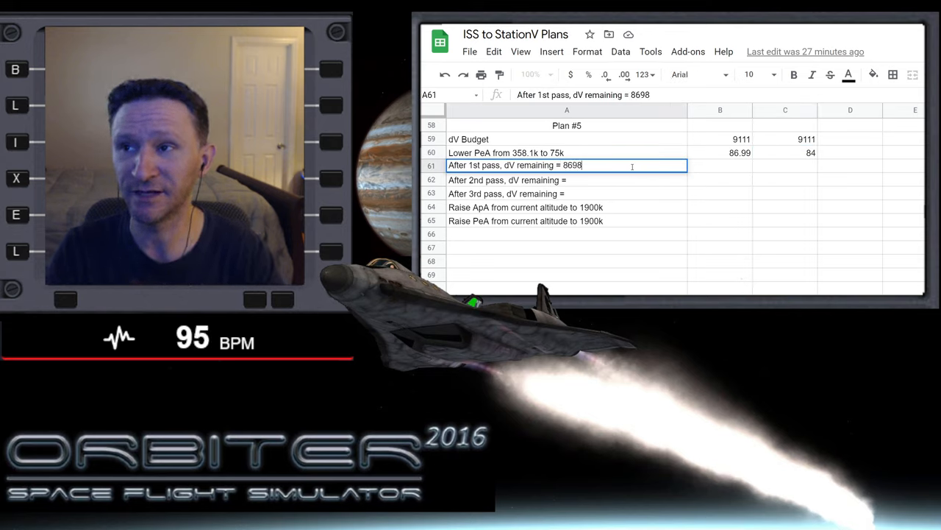
Step: Check the 86.99 cost in B60, then enter =C59-C60-8698 in C61
left_click(785, 166)
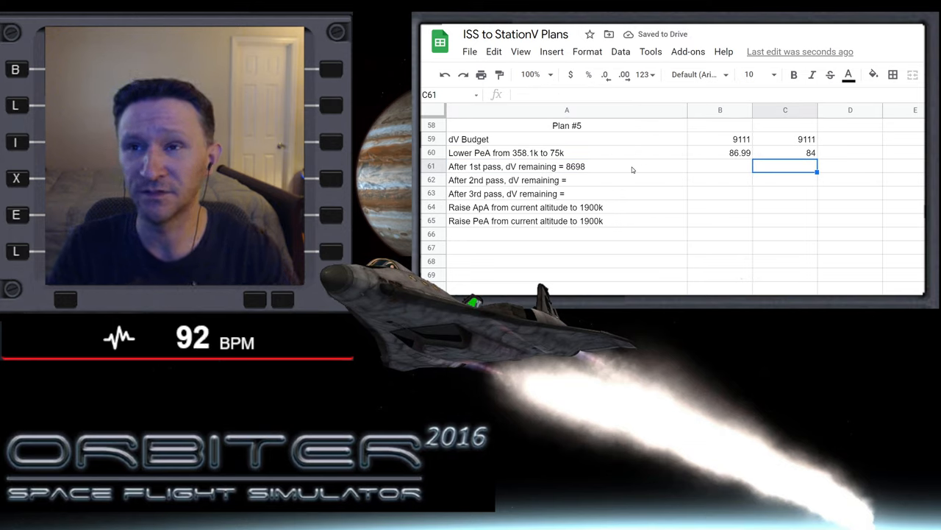
left_click(720, 152)
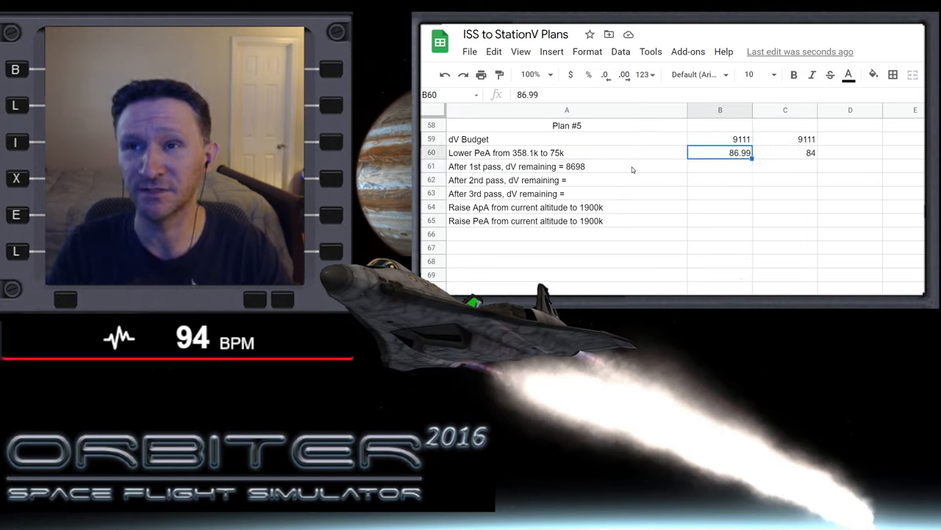
left_click(720, 194)
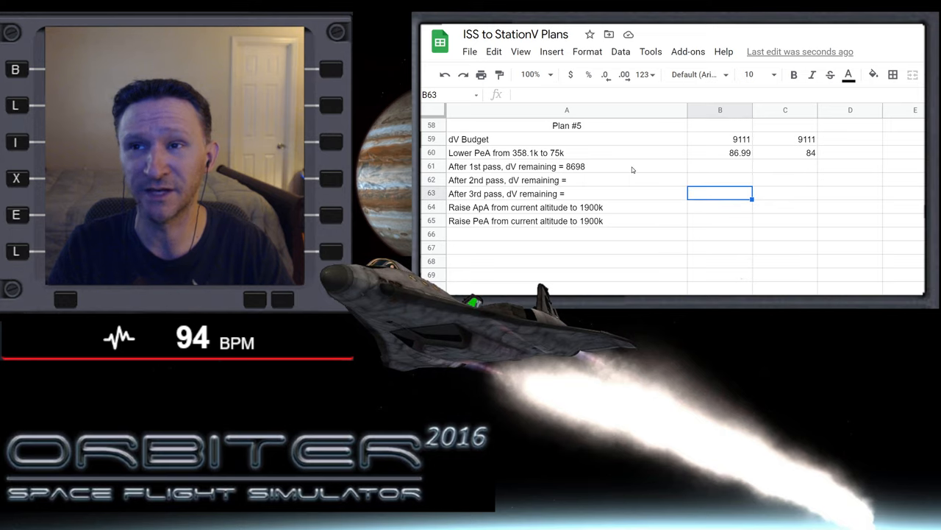
left_click(720, 152)
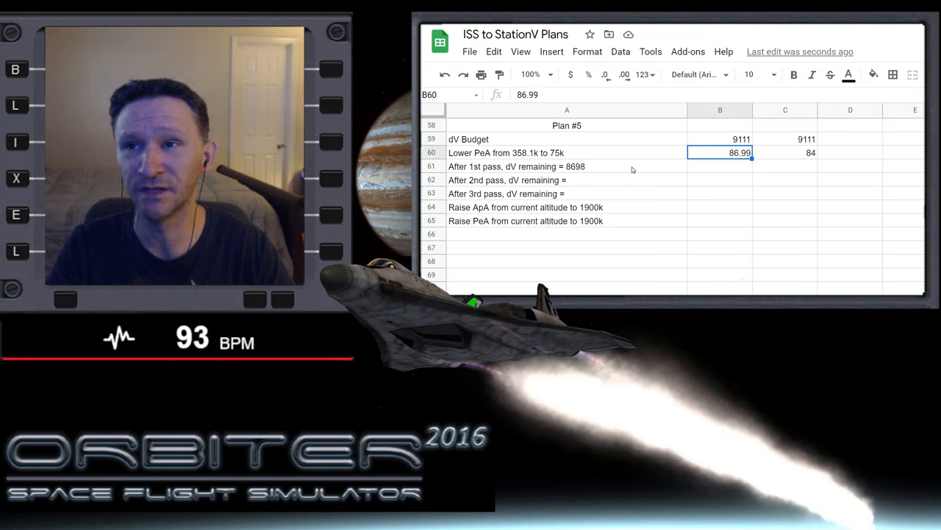
left_click(784, 166)
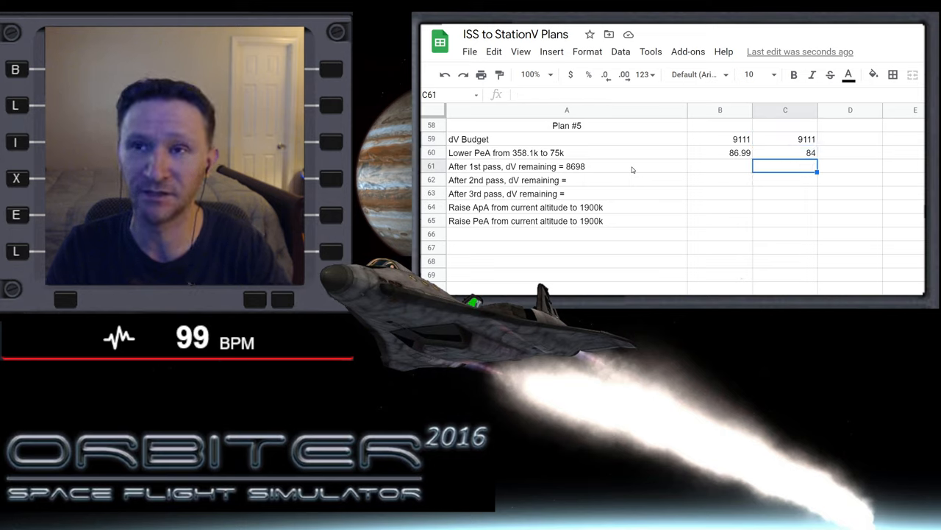
type("=")
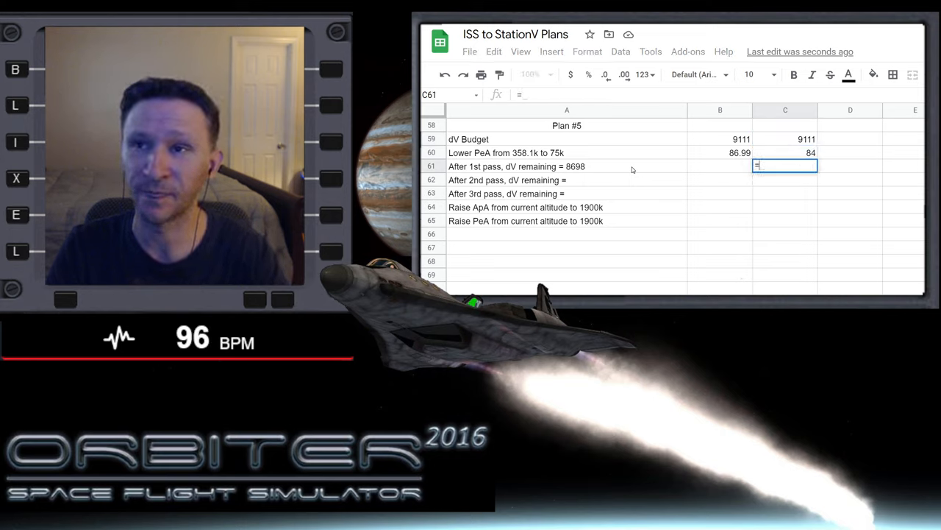
type("C59-")
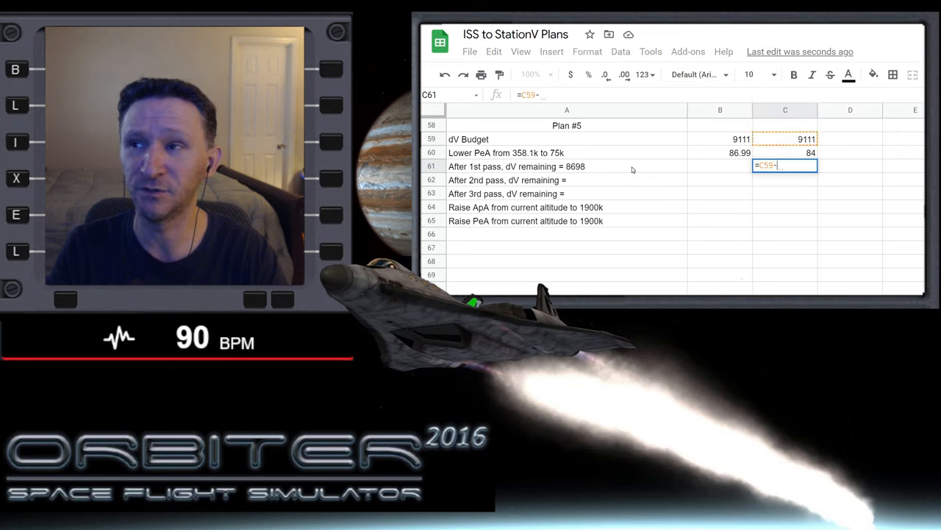
type("C60")
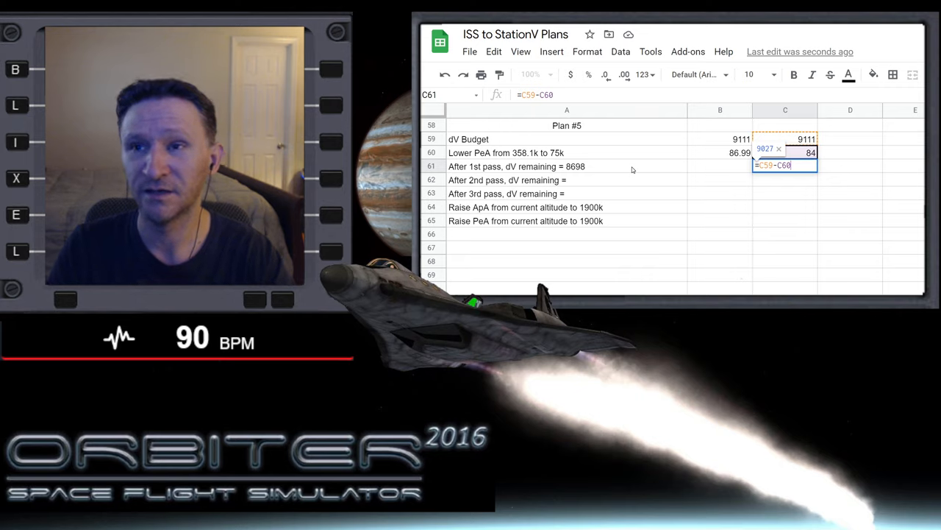
type("-869")
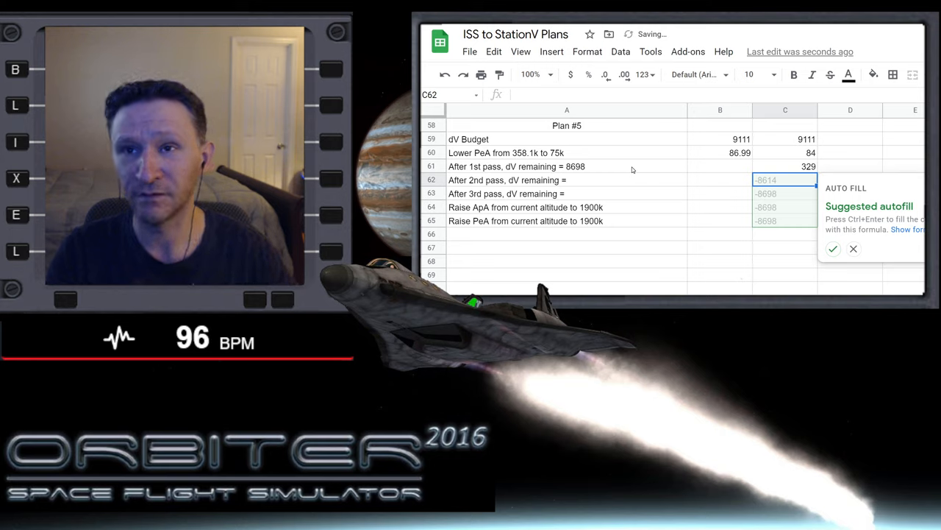
Step: Append ', RInc = 56.05' to the A61 note, then select cells in row 62
left_click(853, 249)
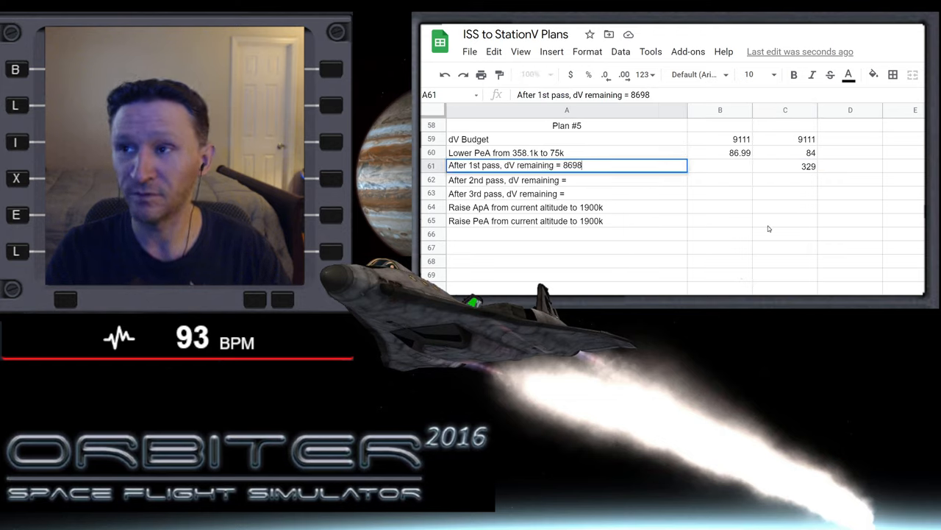
type(",")
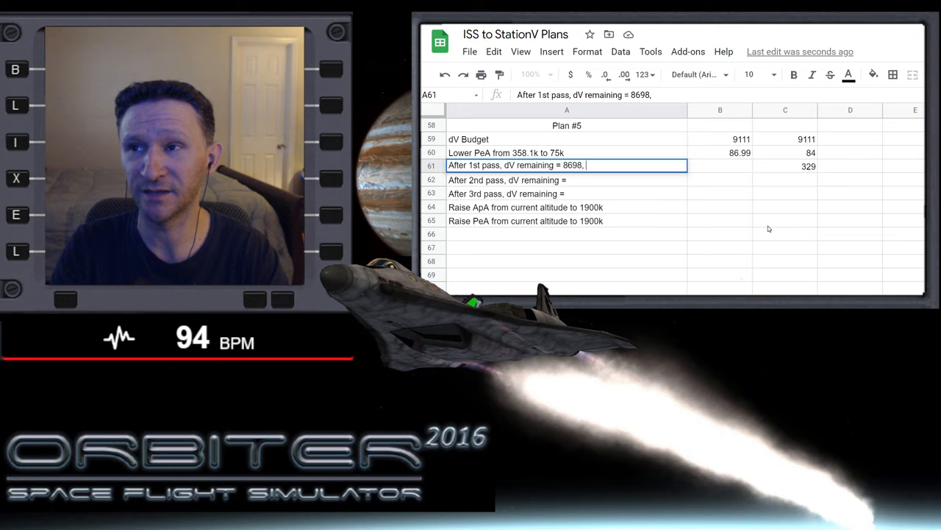
type("R")
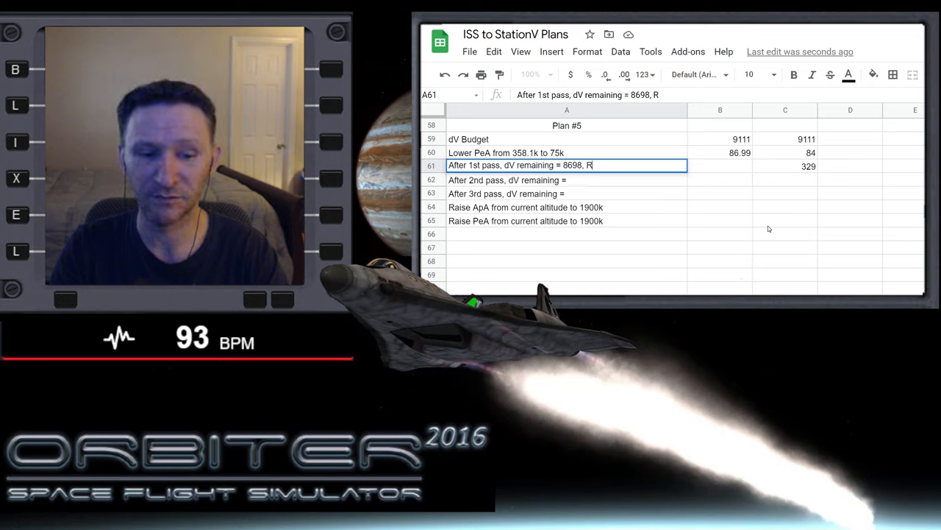
type("Inc = 56.05")
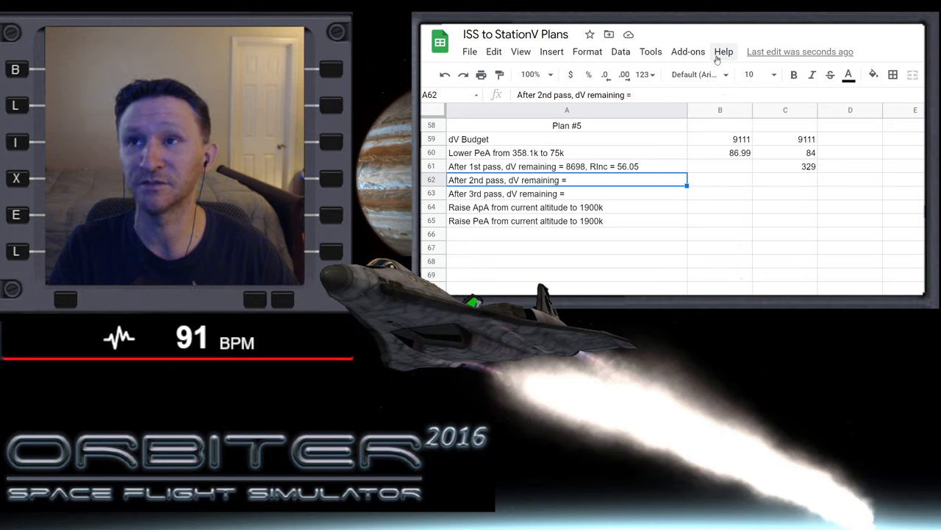
left_click(785, 180)
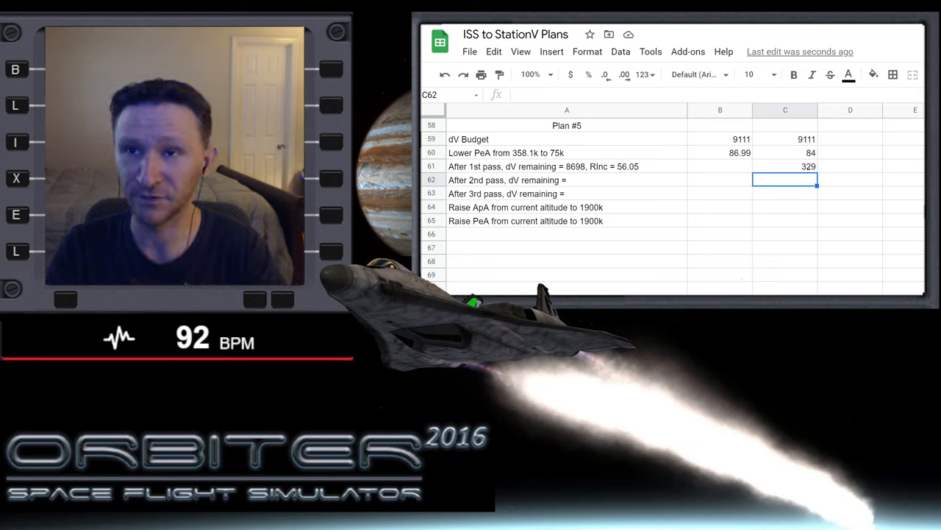
left_click(507, 179)
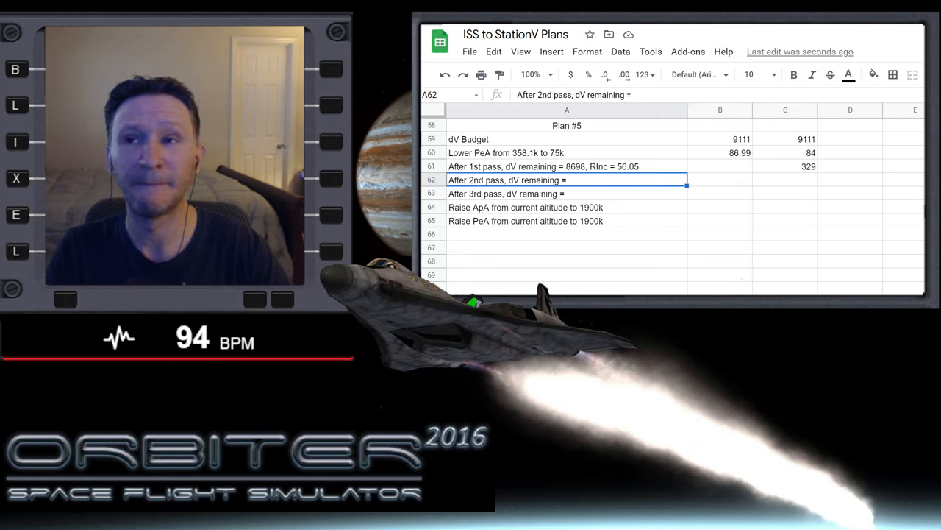
Step: Enter =66.31-56.05 in B62 and add '(10.26' to the end of A61
type("=")
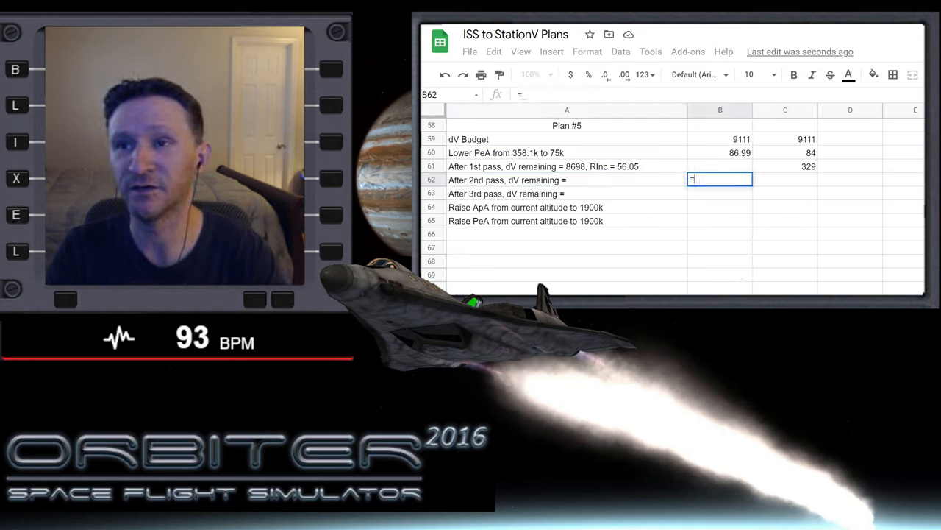
type("66.31-")
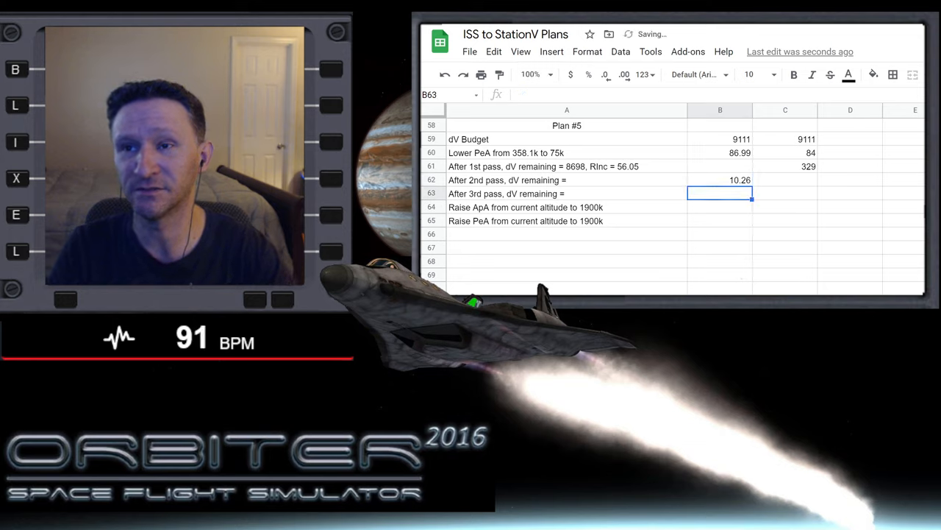
left_click(567, 166)
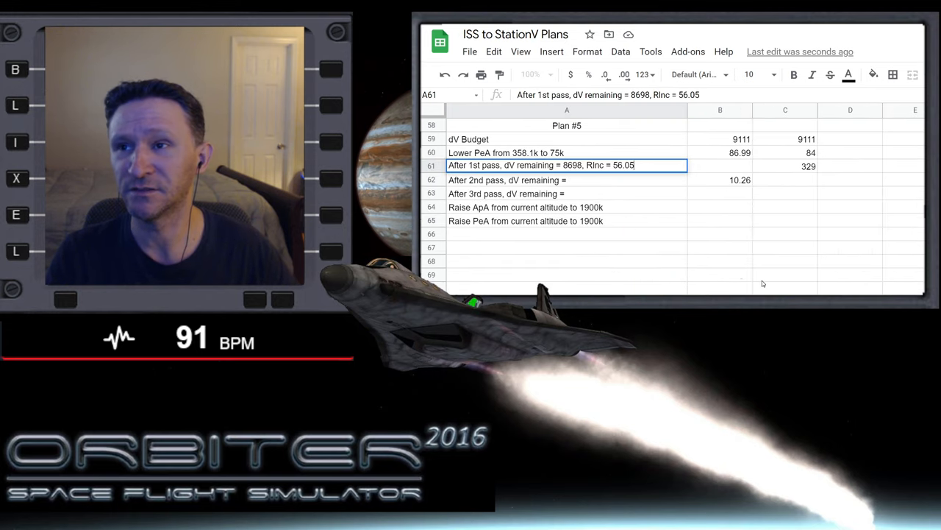
type("(")
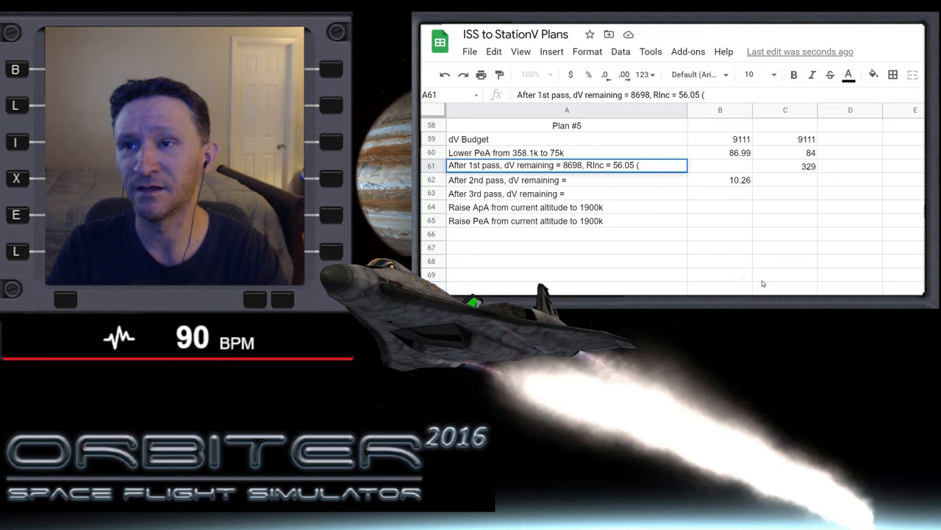
type("10.26")
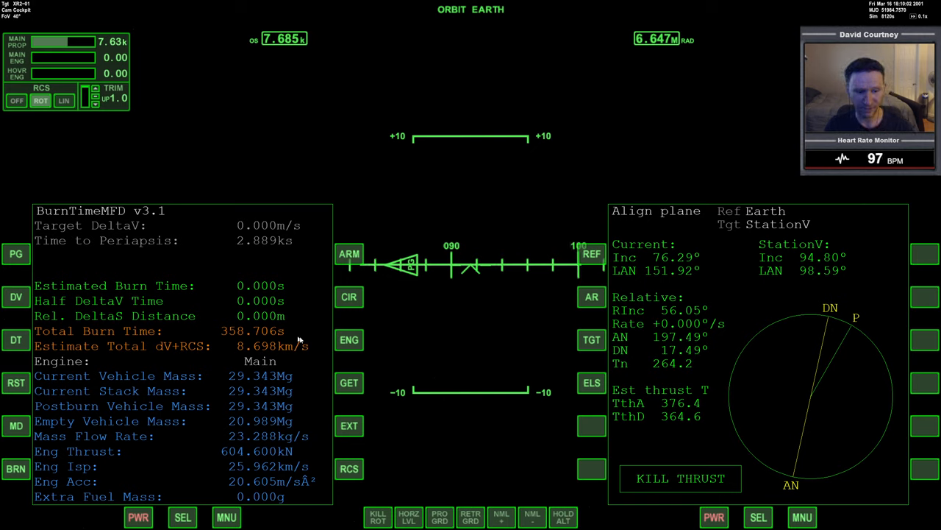
mouse_move(414, 397)
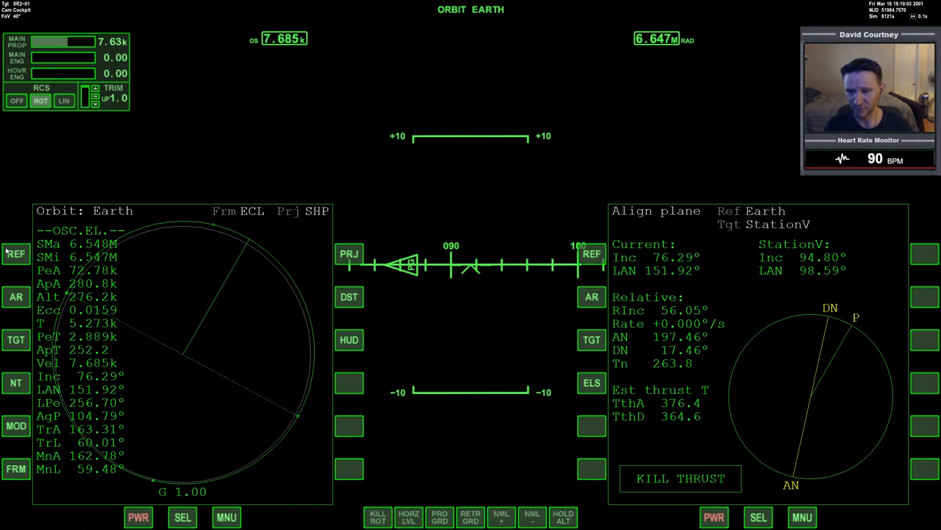
mouse_move(228, 378)
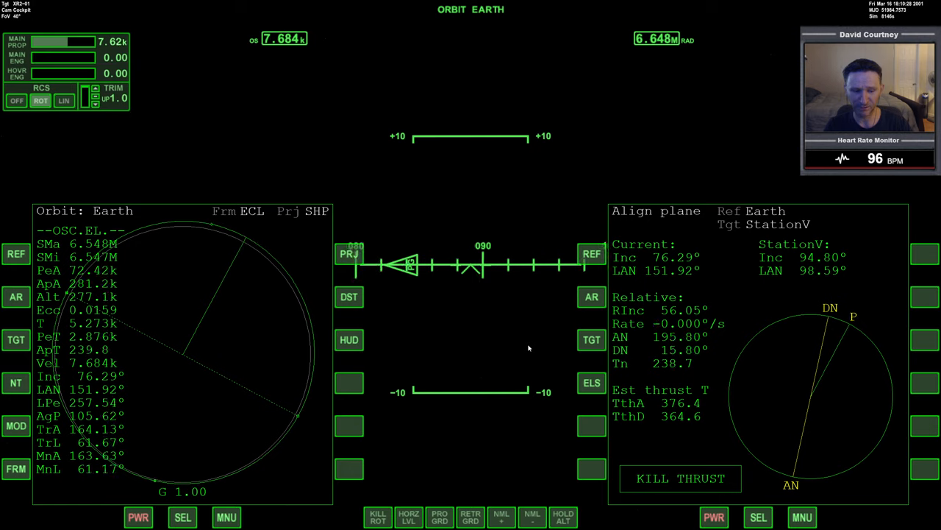
mouse_move(483, 464)
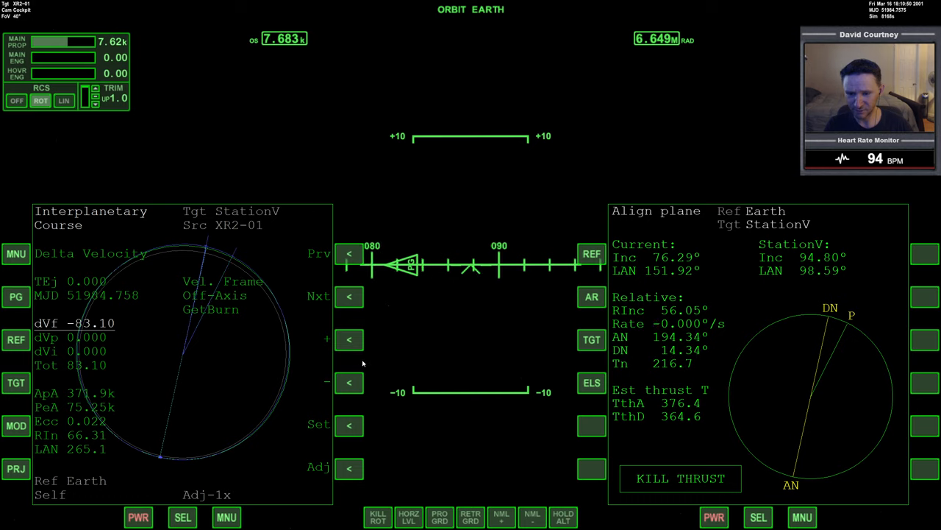
Step: Increase the ejection time in finer steps, then switch the left MFD to Orbit mode
left_click(349, 254)
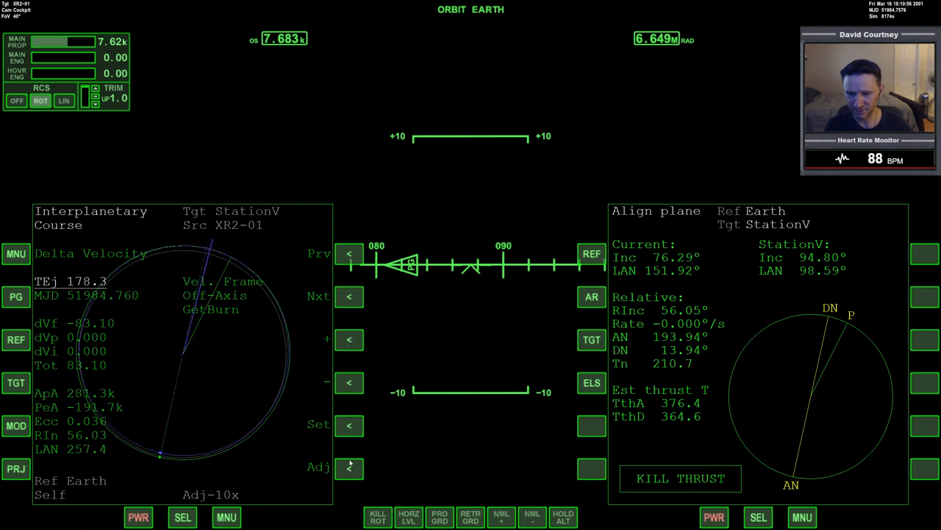
left_click(349, 339)
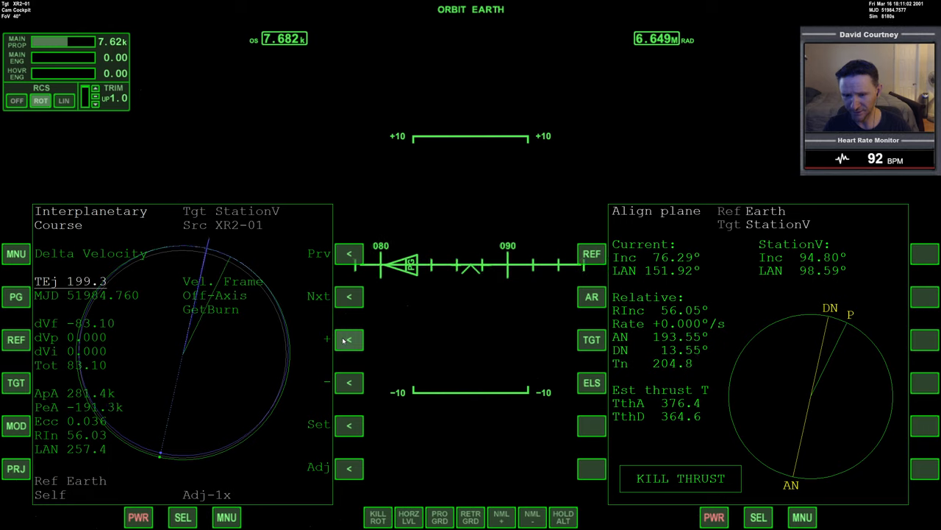
left_click(349, 339)
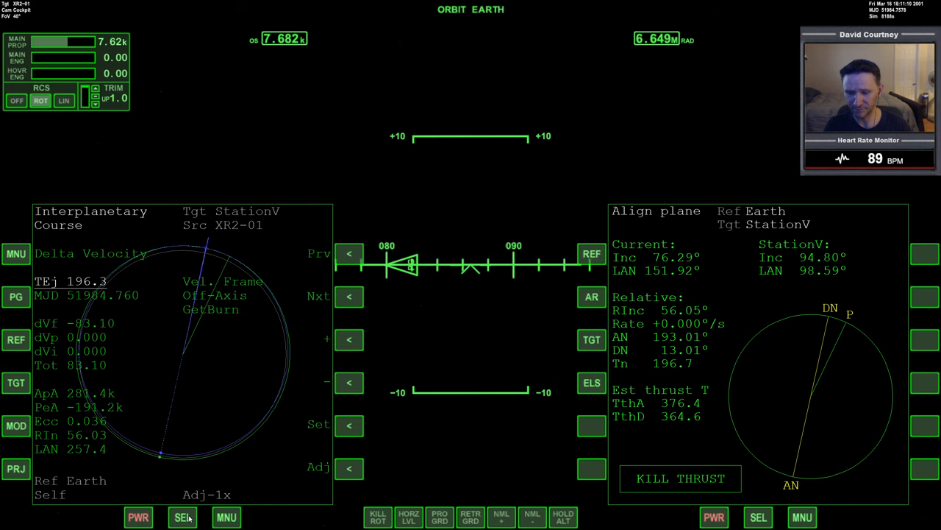
left_click(184, 516)
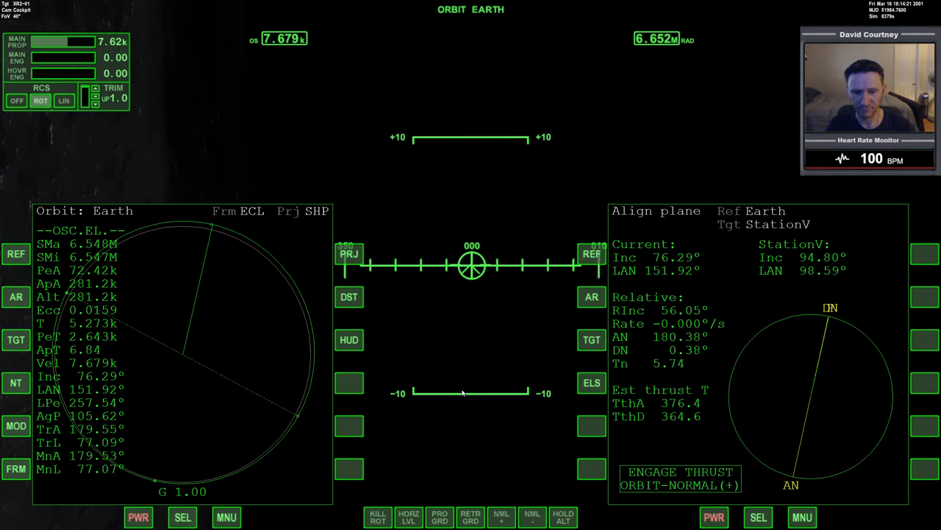
Step: Set the RCS panel to LIN linear translation mode
left_click(439, 516)
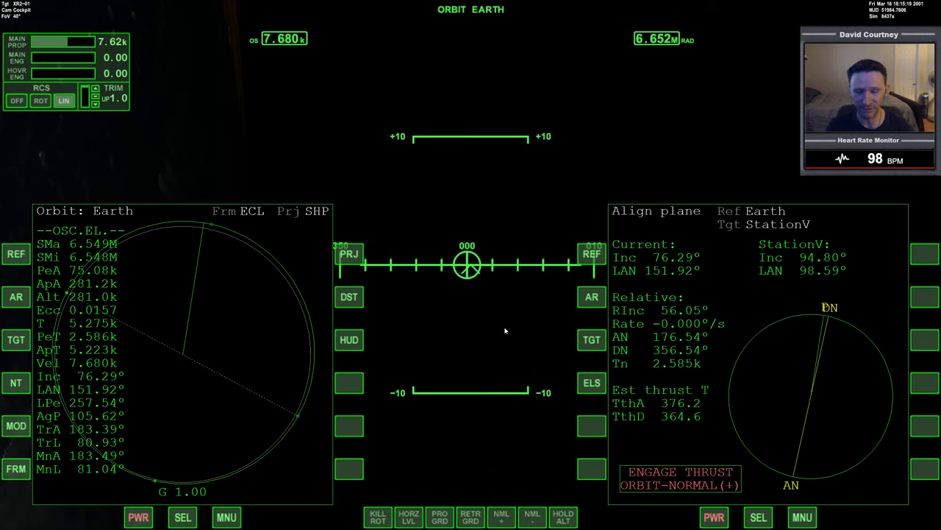
mouse_move(482, 354)
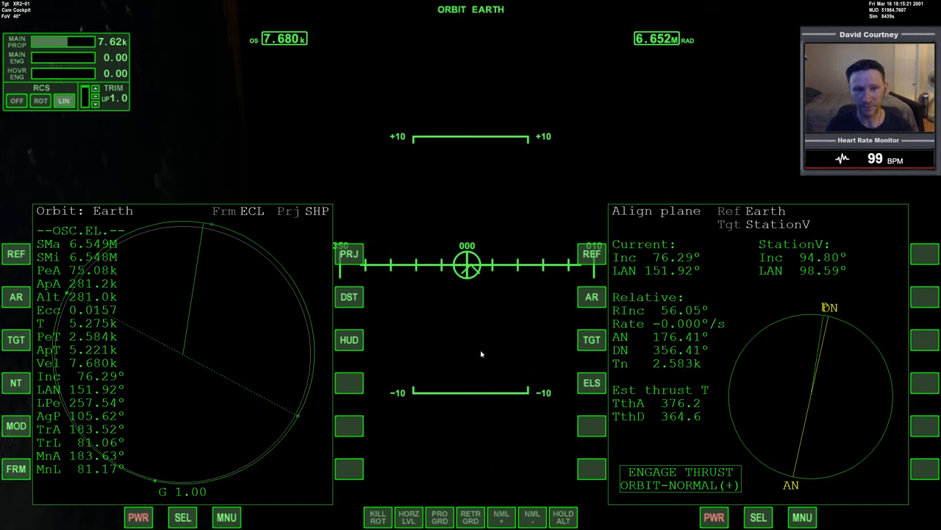
mouse_move(478, 367)
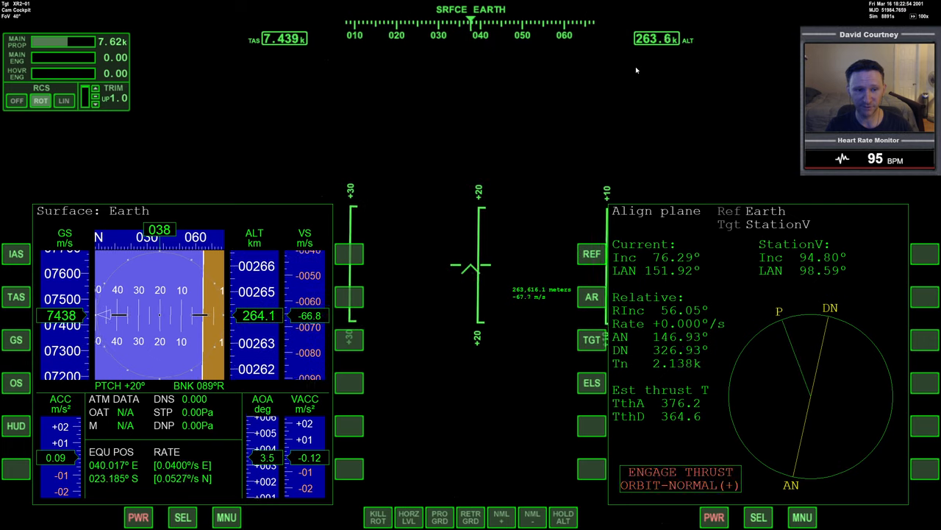
Step: Let the XR2 descend to about 92 km, then set time acceleration to 5x
left_click(680, 478)
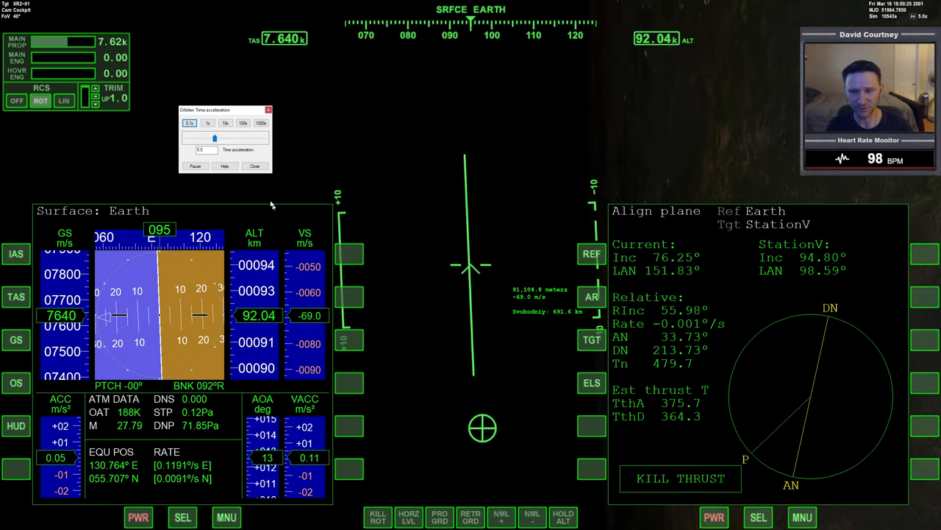
left_click(190, 123)
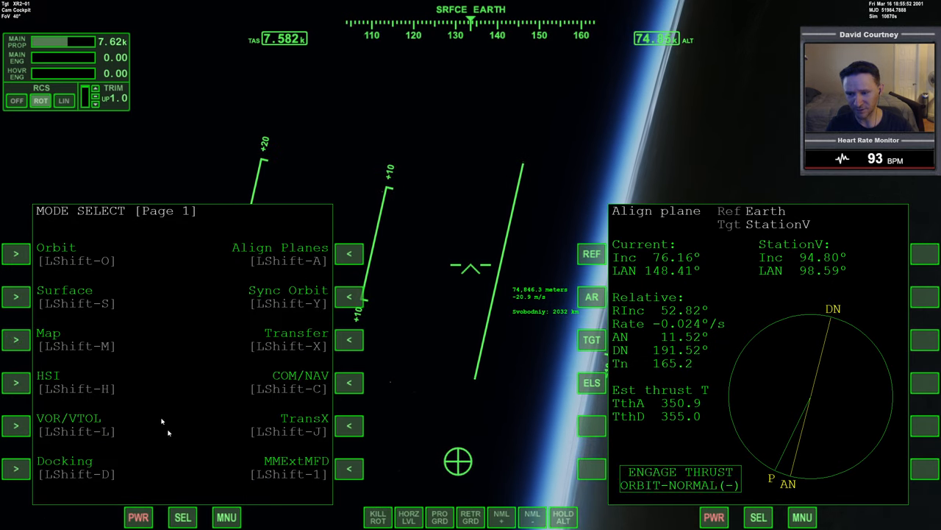
Step: Advance the left MFD's Mode Select list to page 2 with MNU
left_click(16, 253)
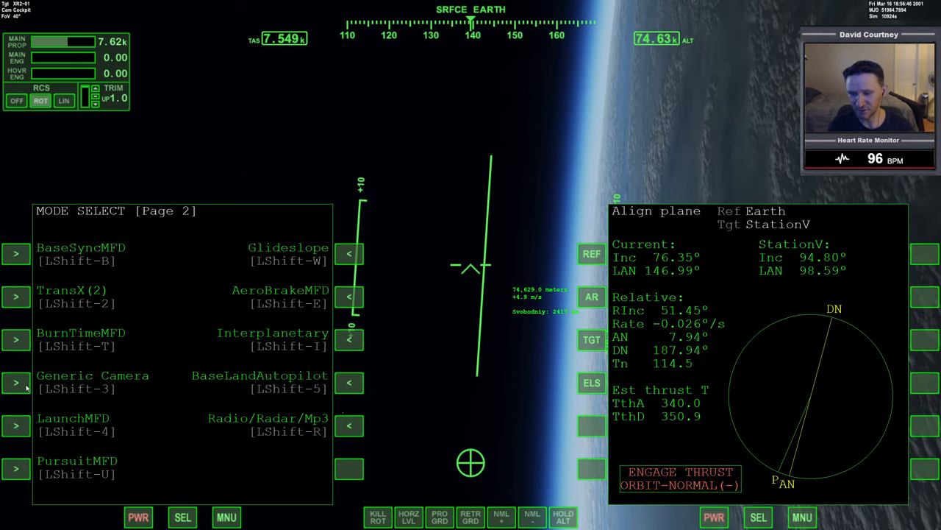
Step: Set the left MFD to Orbit mode referenced to Earth
left_click(17, 383)
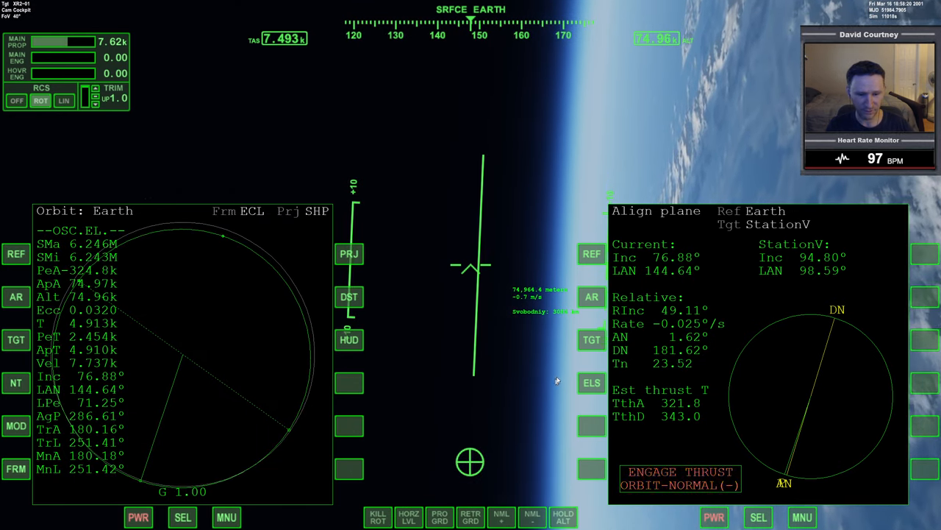
mouse_move(531, 327)
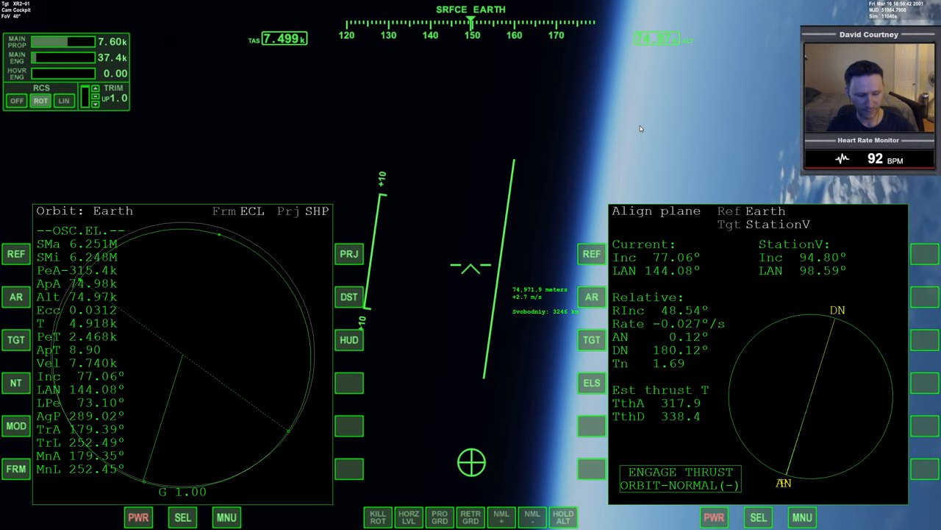
Step: Throttle up the main engines at the StationV ascending node for the orbit-normal burn
left_click(679, 478)
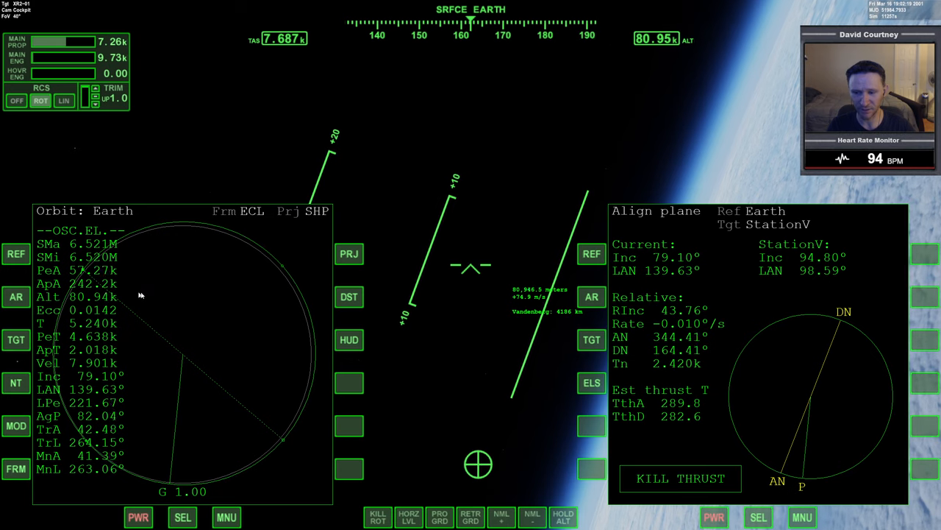
mouse_move(557, 168)
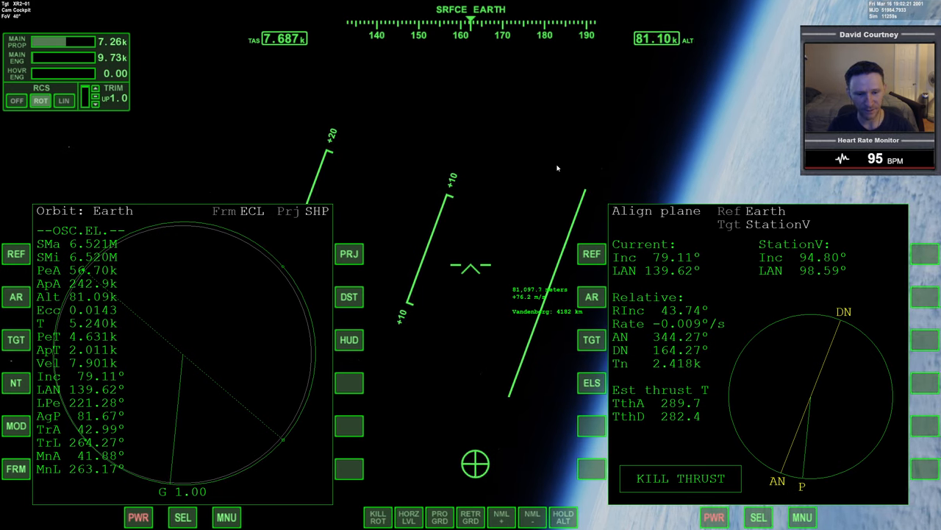